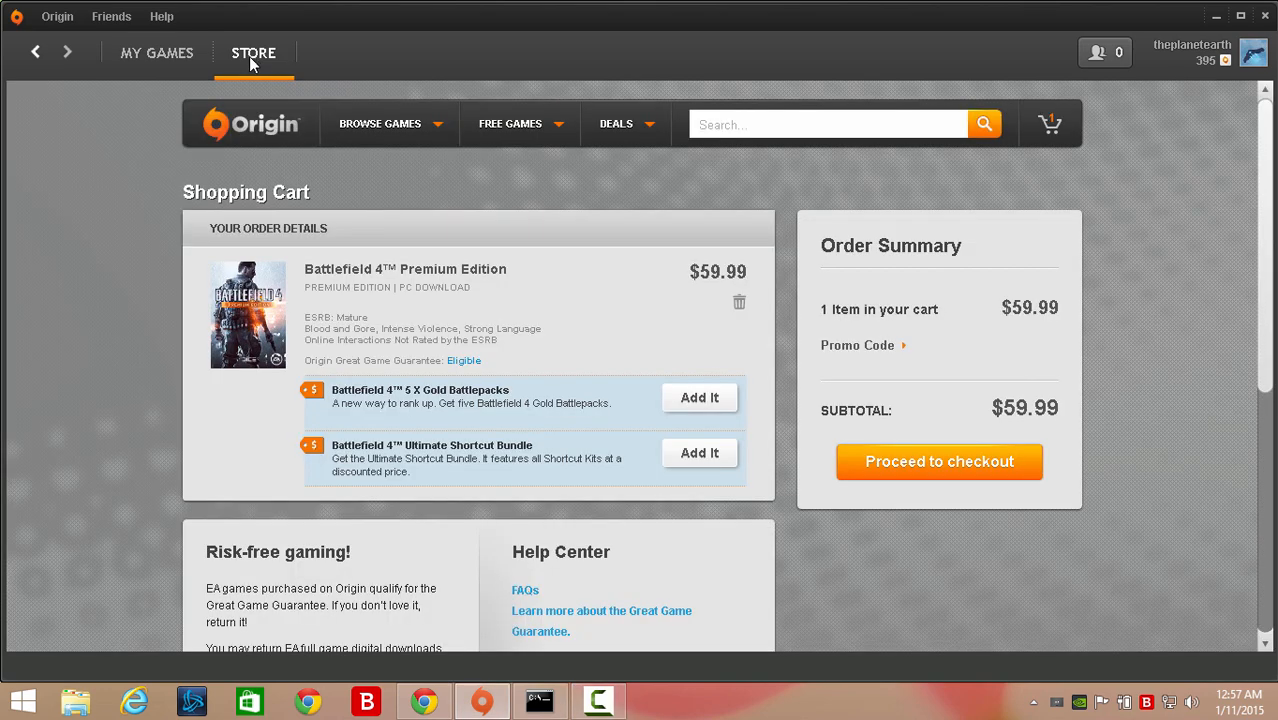
Search Windows for 'cmd' and bring up options for the Command Prompt result.
right_click(540, 700)
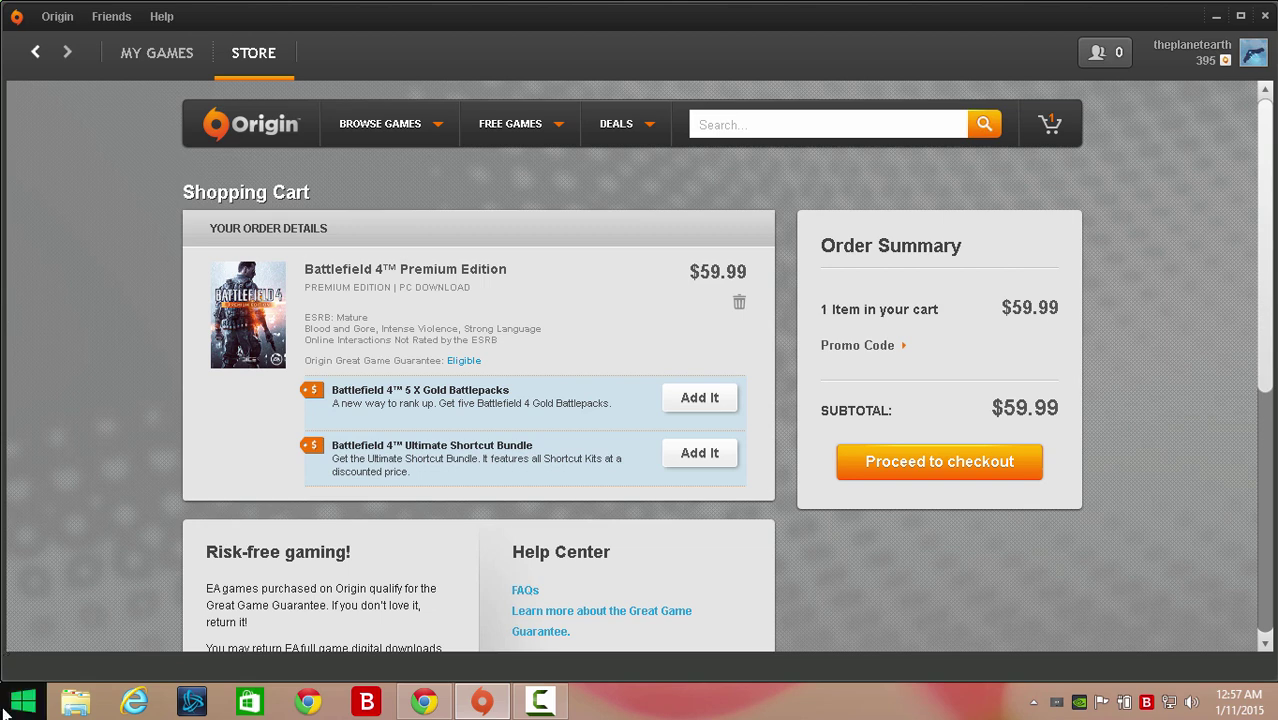
right_click(22, 700)
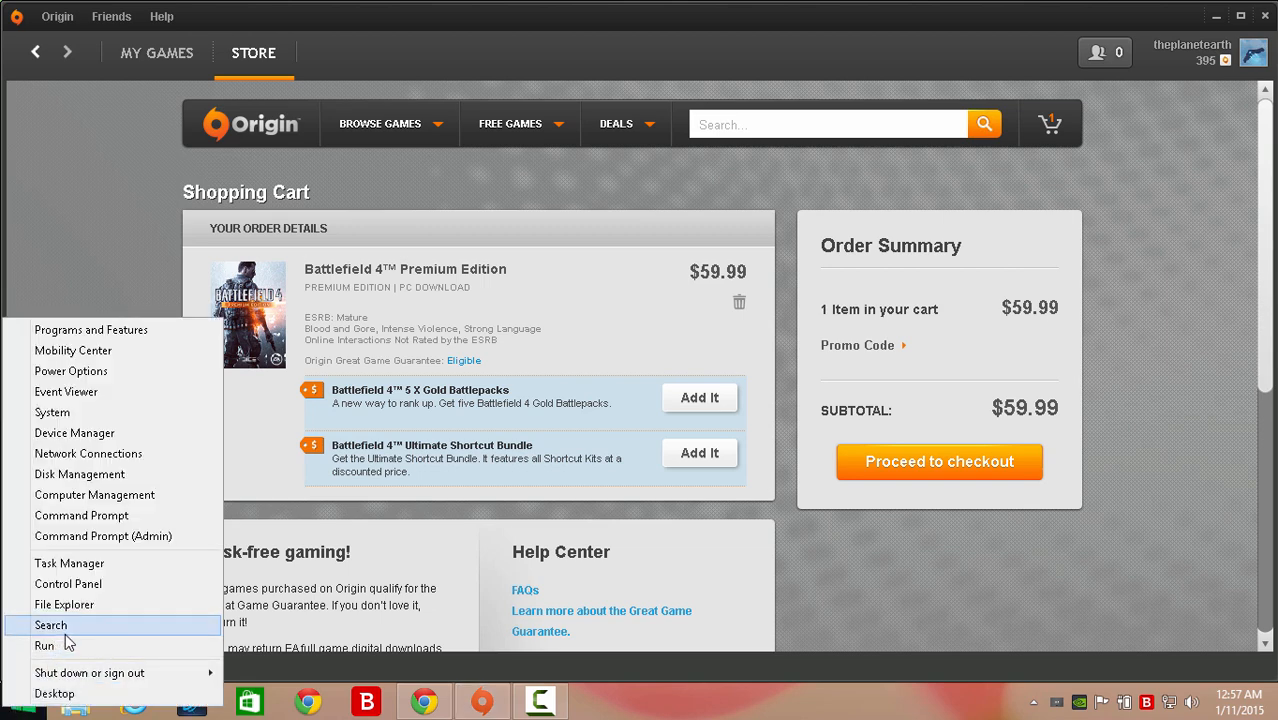
left_click(50, 624)
type("cm")
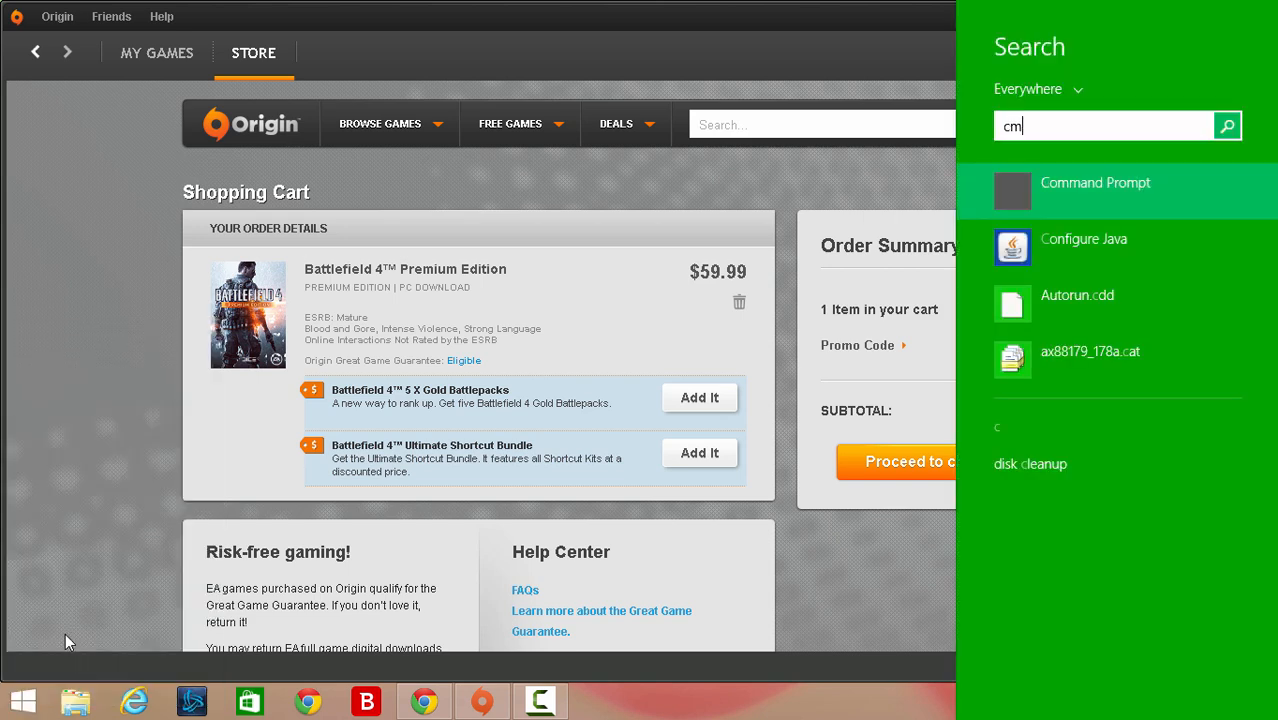
type("d")
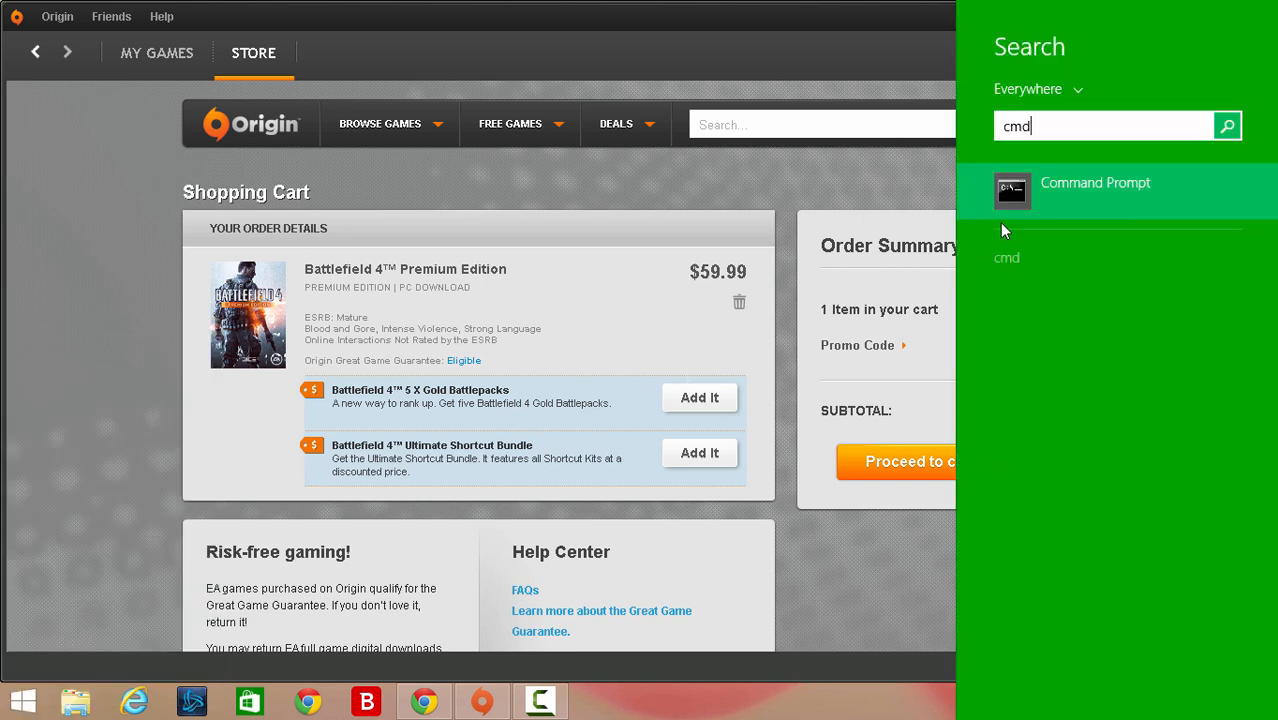
right_click(1096, 184)
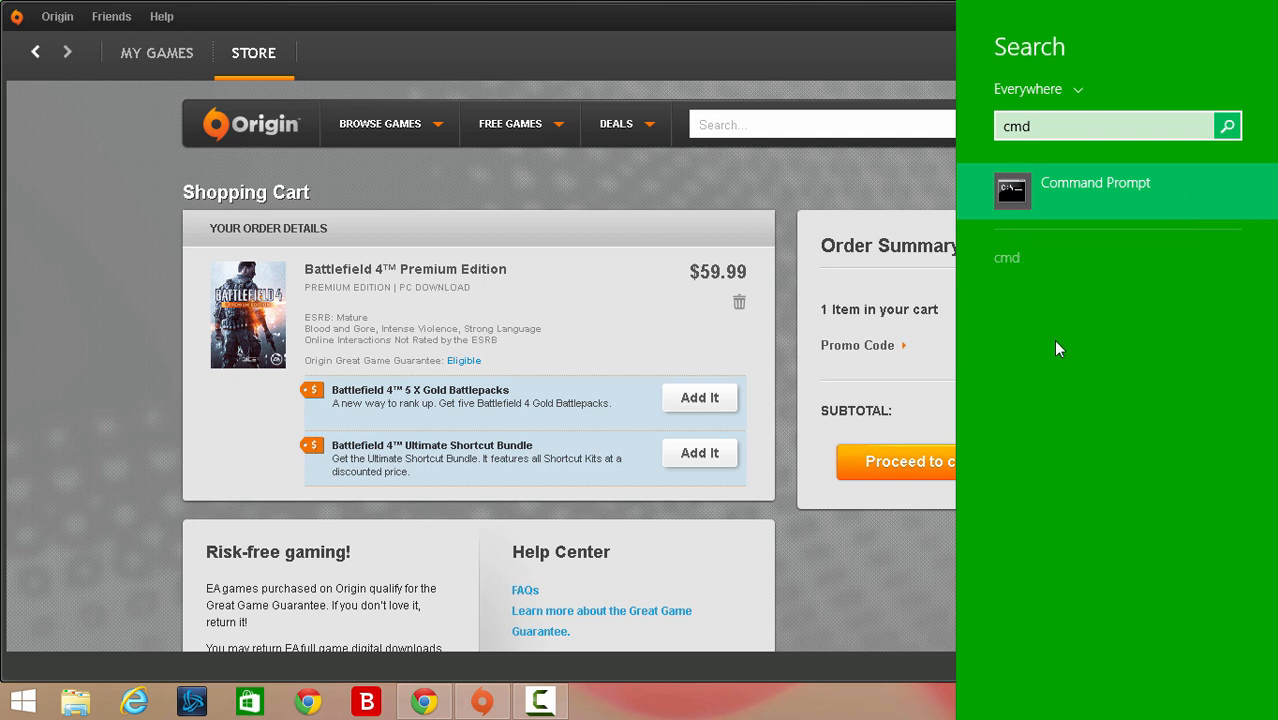
Launch Command Prompt as administrator and move its window to the right.
left_click(1096, 182)
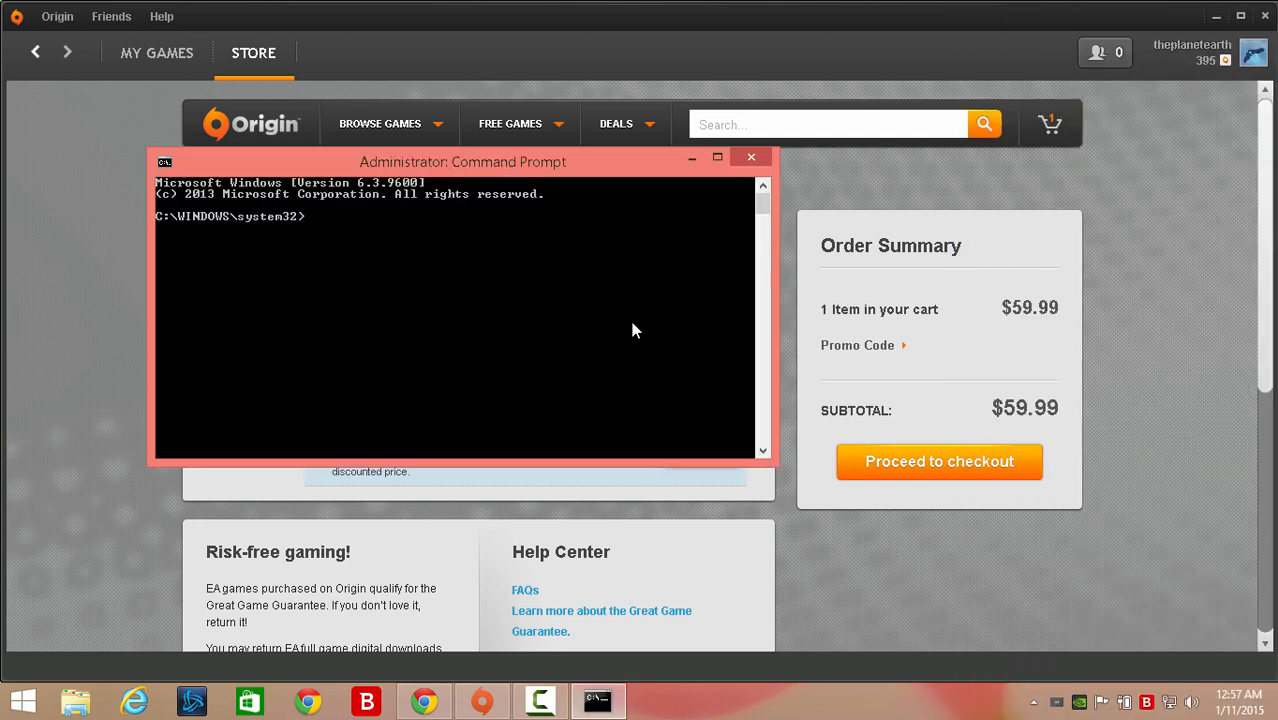
left_click_drag(462, 160, 784, 180)
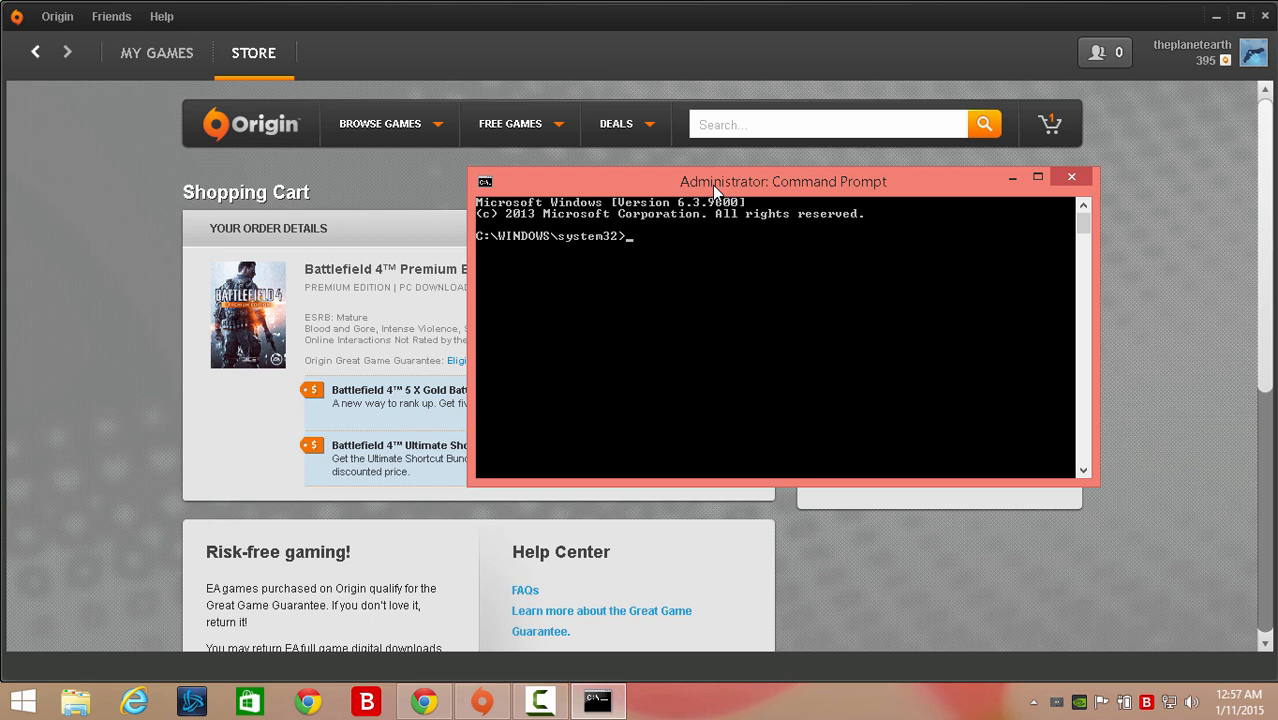
Run 'netsh int ip reset', which fails with access denied.
type("netish i")
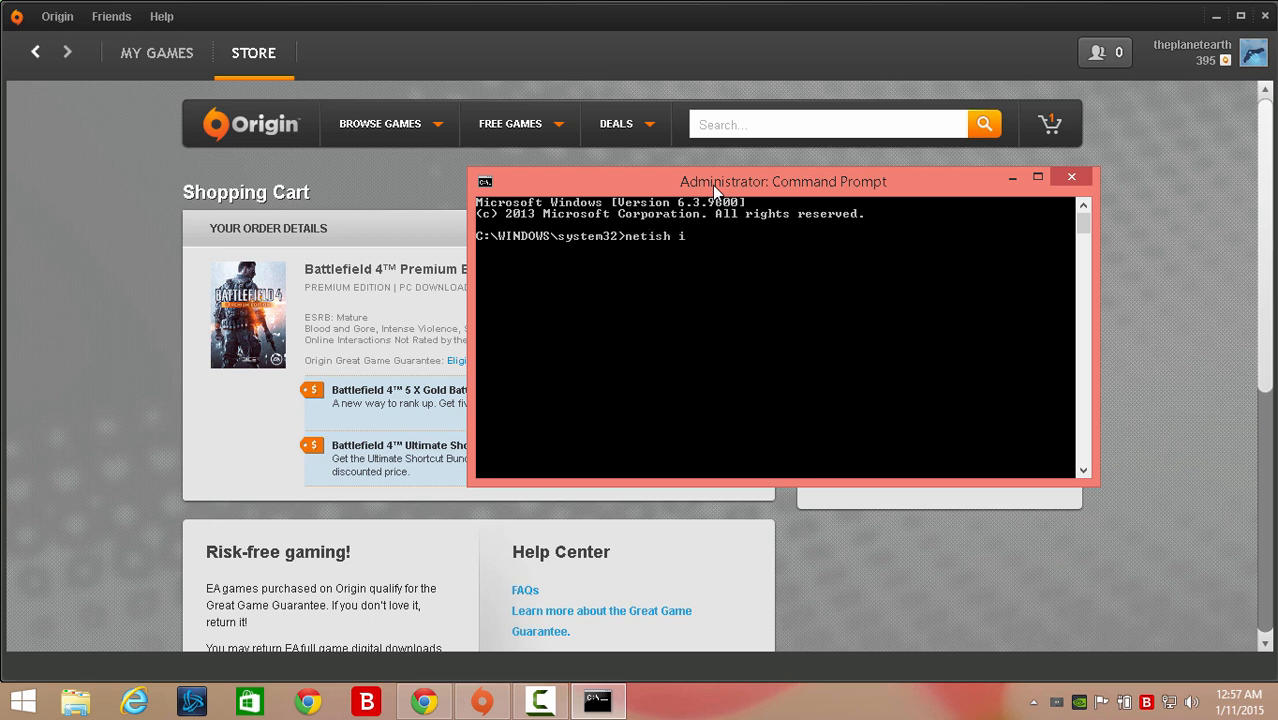
type("nt ip reset")
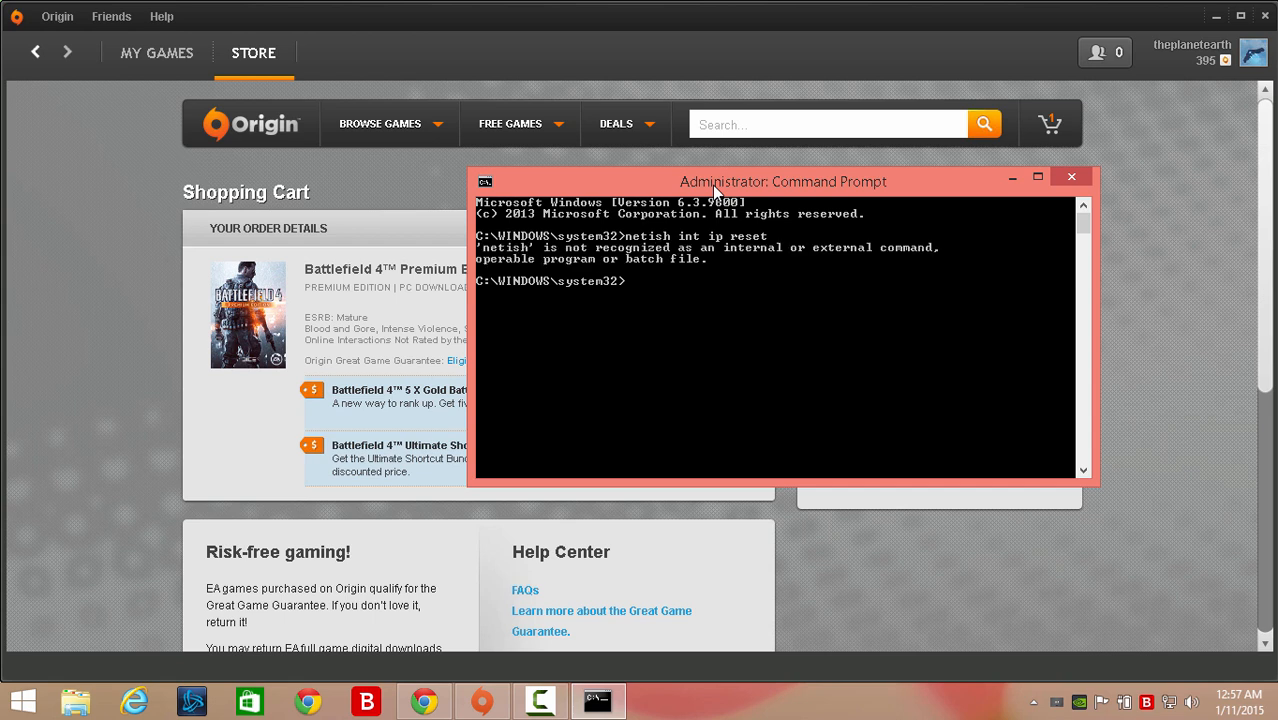
type("netsh")
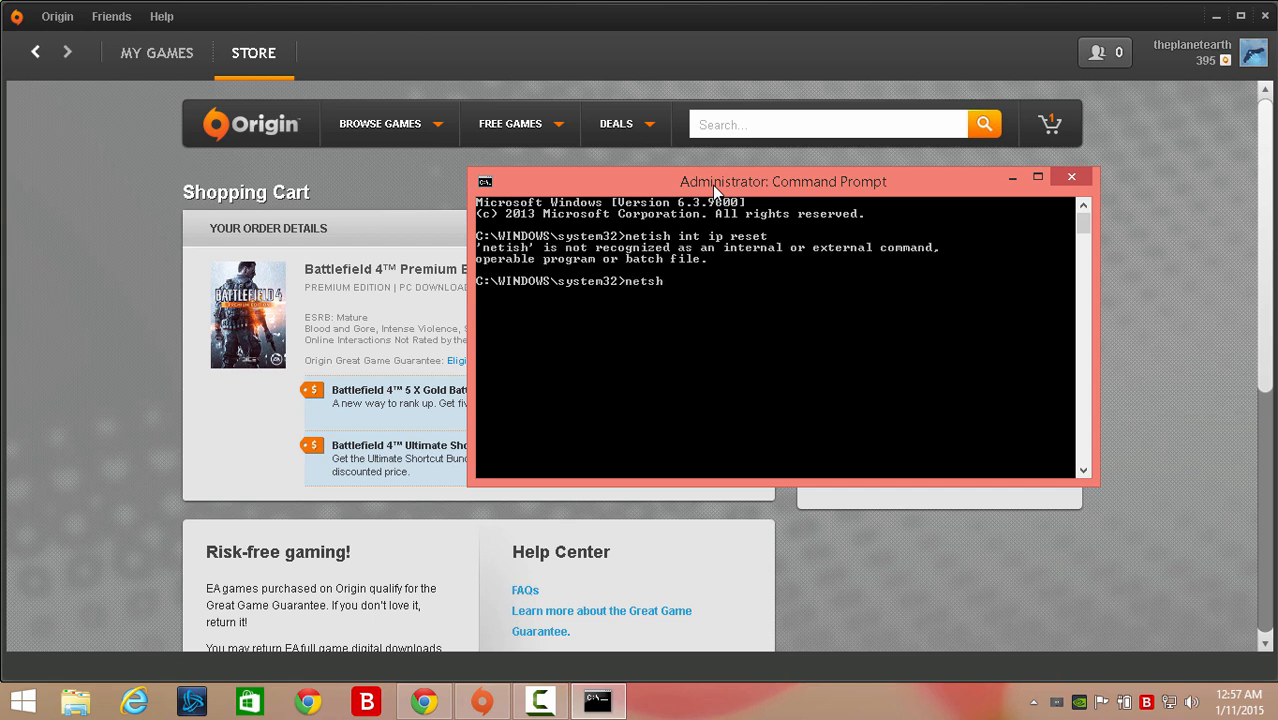
type("int i")
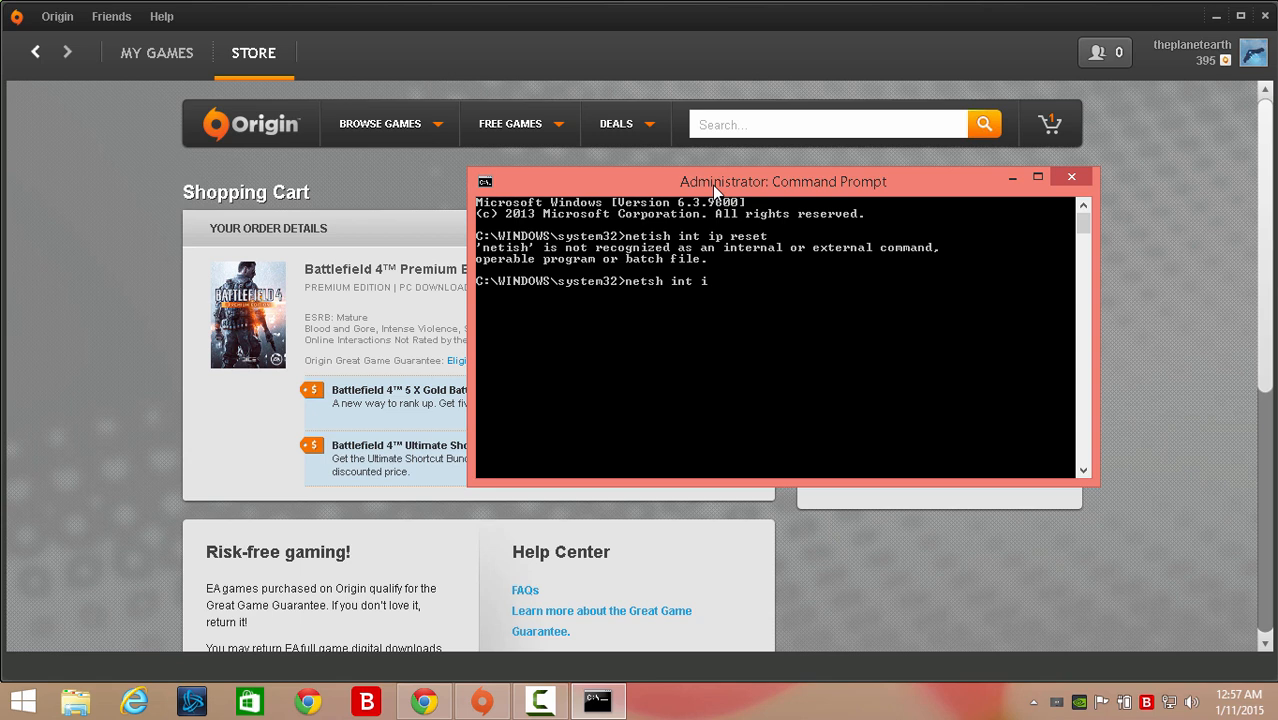
type("p reset")
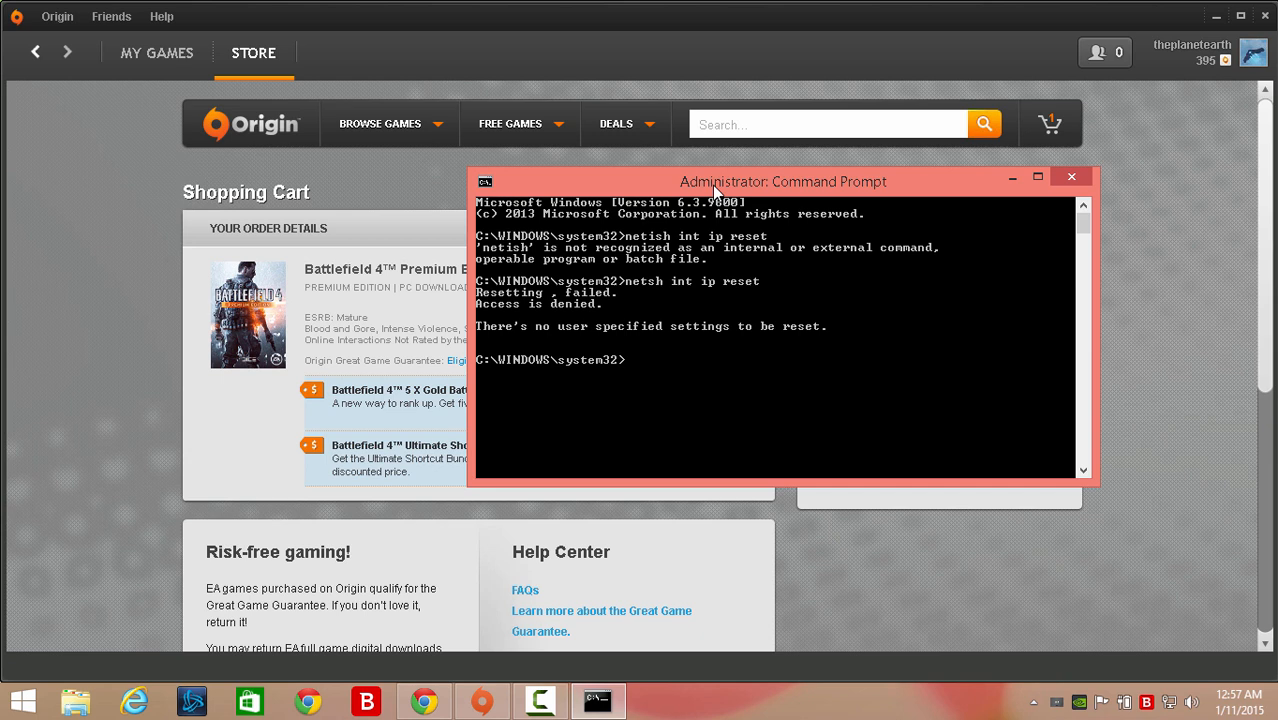
Run 'netsh winsock reset' to reset the Winsock Catalog, then exit the prompt.
type("netsh winsock reset")
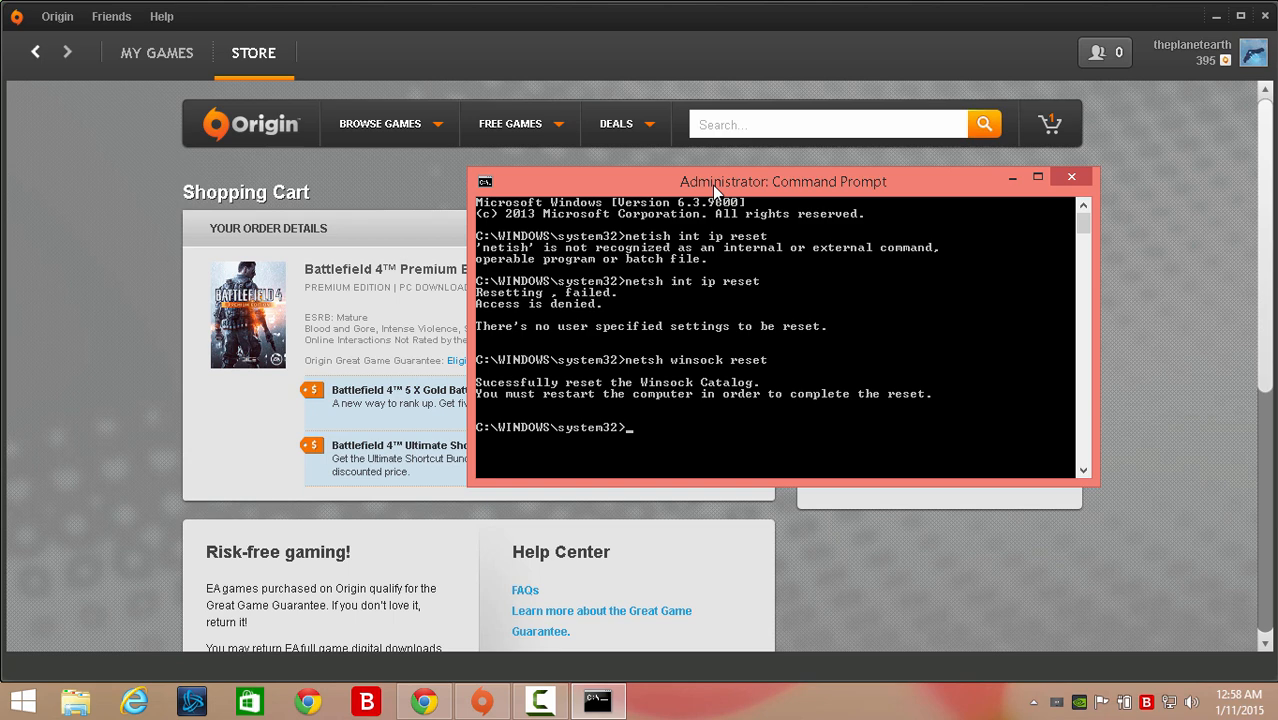
type("exi")
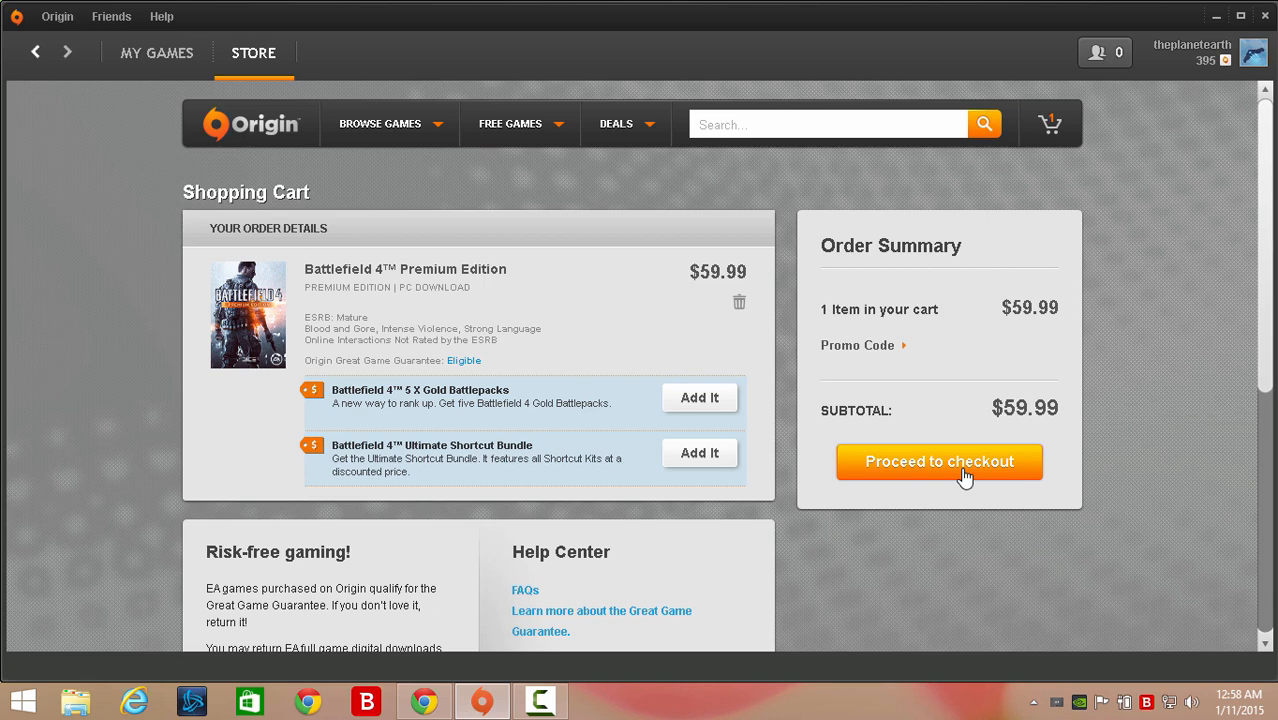
mouse_move(910, 504)
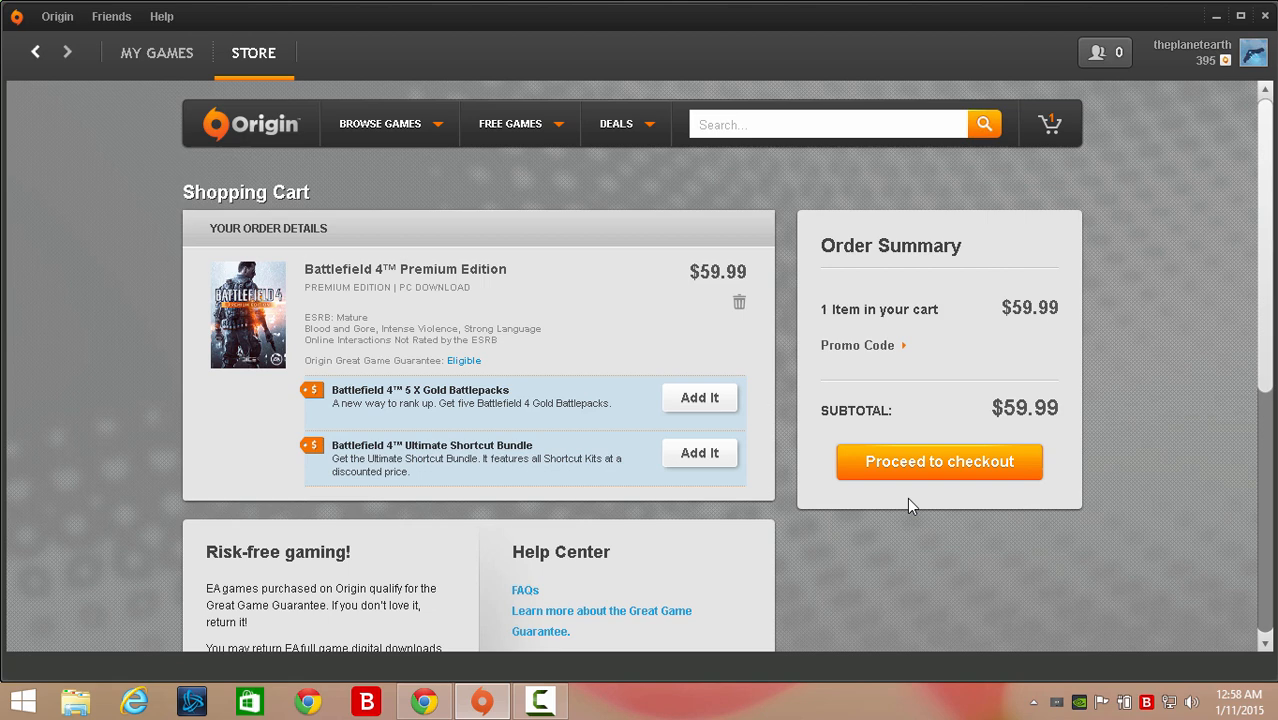
mouse_move(556, 684)
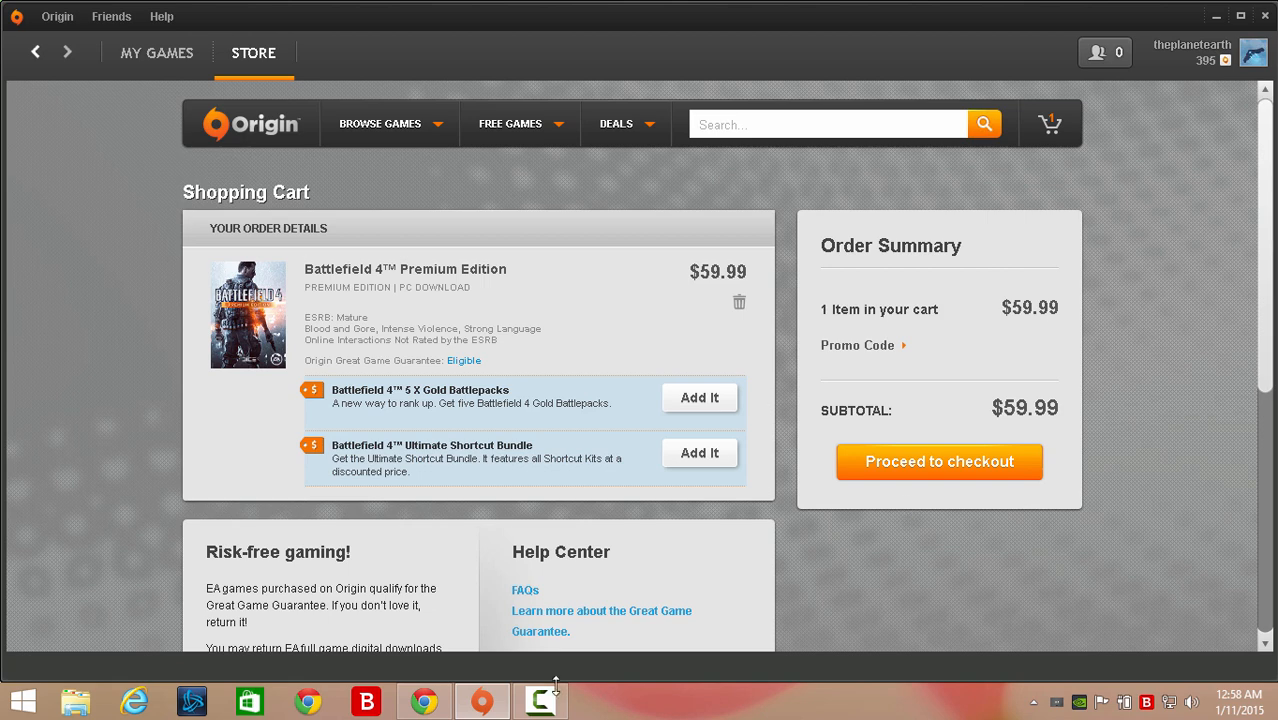
left_click(540, 700)
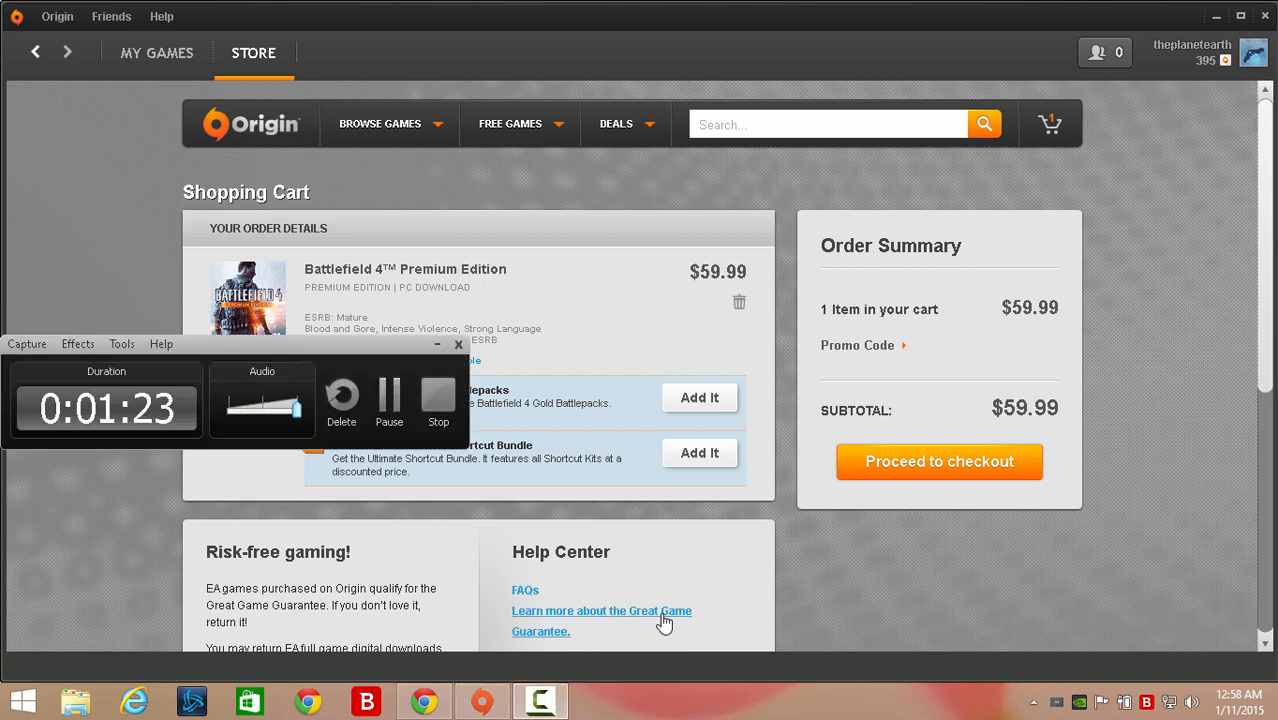
mouse_move(438, 396)
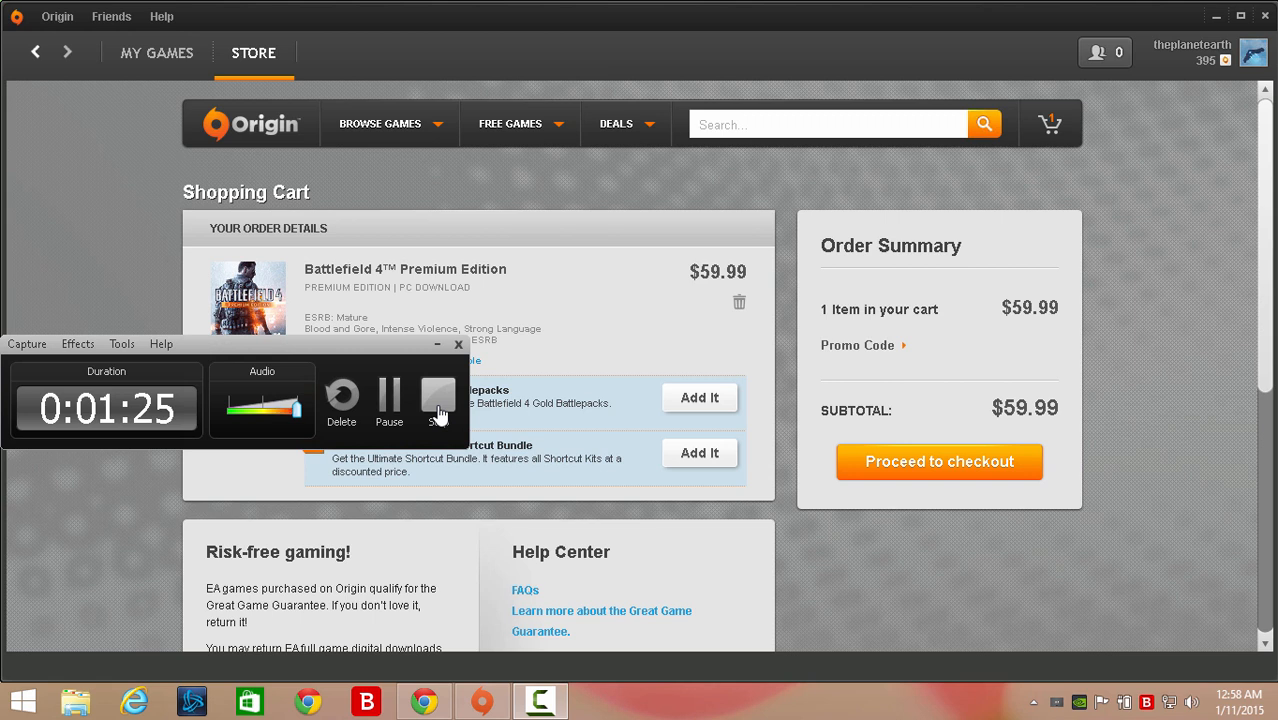